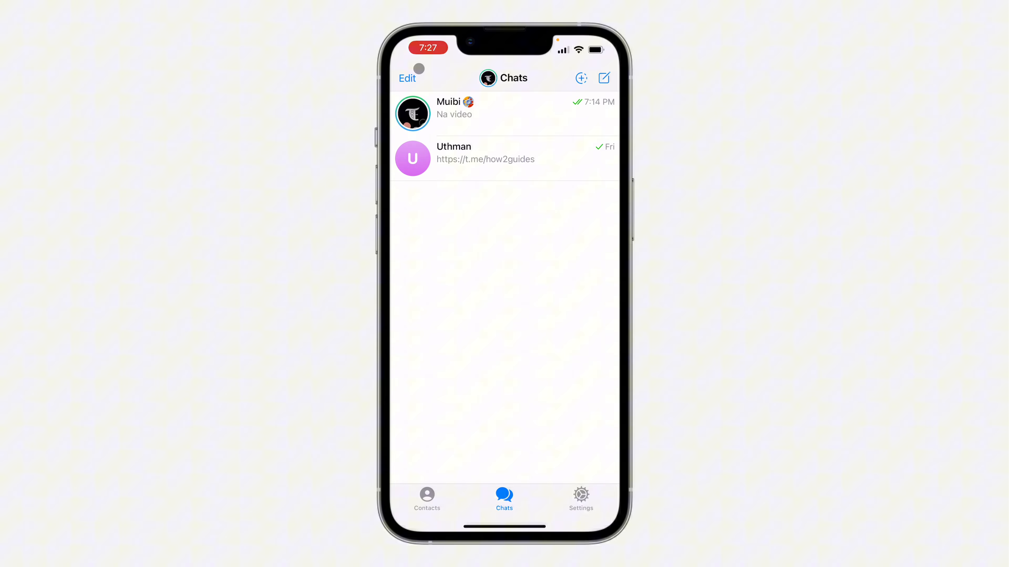
- Go to Settings and open the Recent Calls list showing one outgoing call to Muibi
click(581, 498)
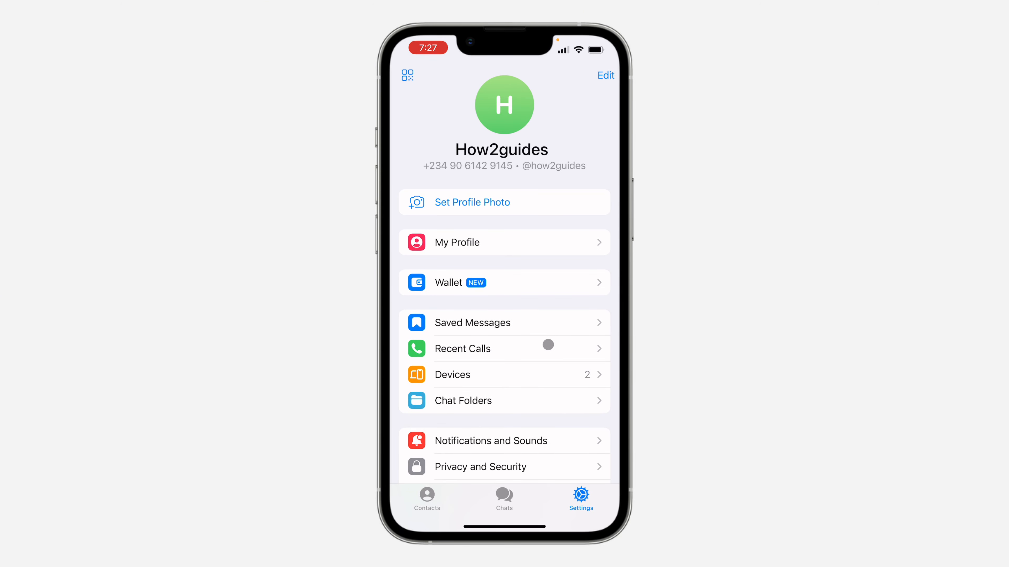
click(463, 349)
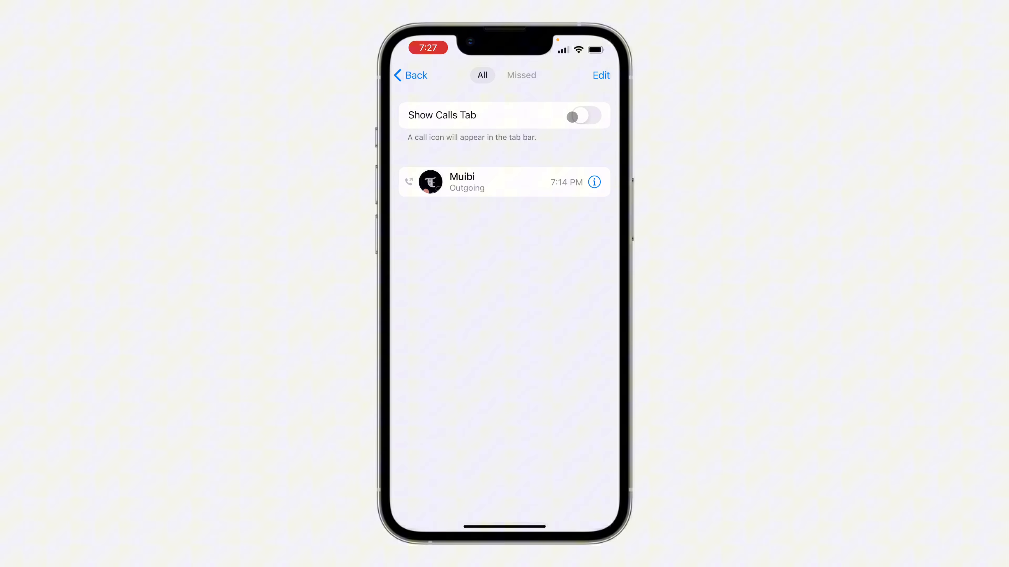
- Enable Show Calls Tab and return to Settings, where the Calls tab now appears
click(586, 115)
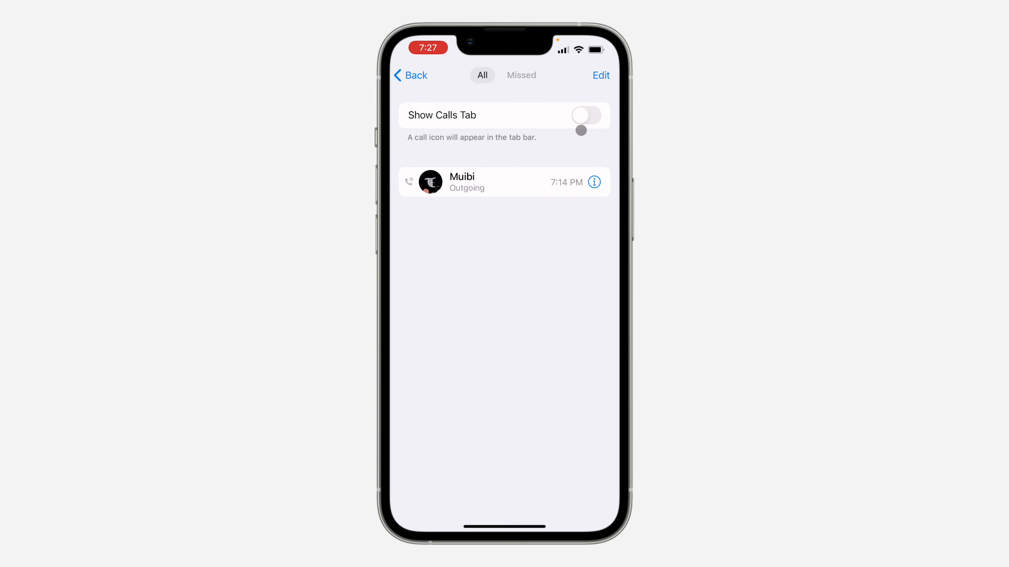
click(587, 115)
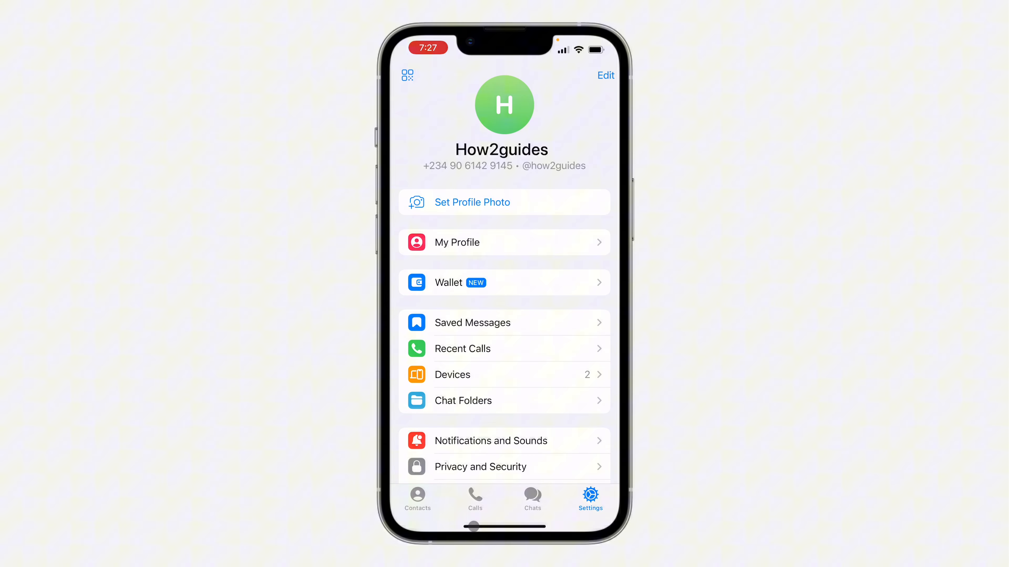
- Try the new Calls tab, switch to Chats, and return to Calls showing the call to Muibi
click(475, 497)
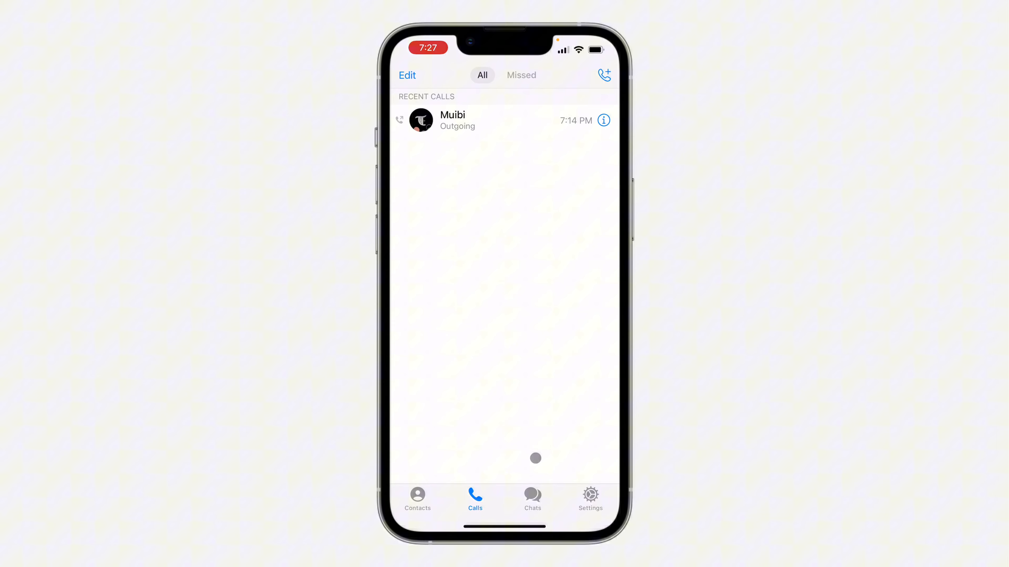
click(533, 498)
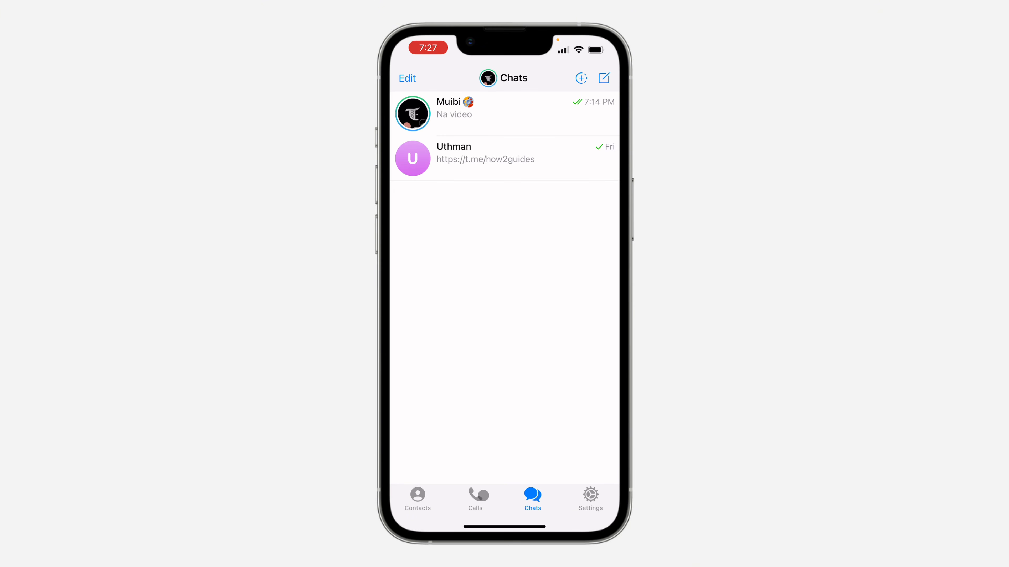
click(475, 499)
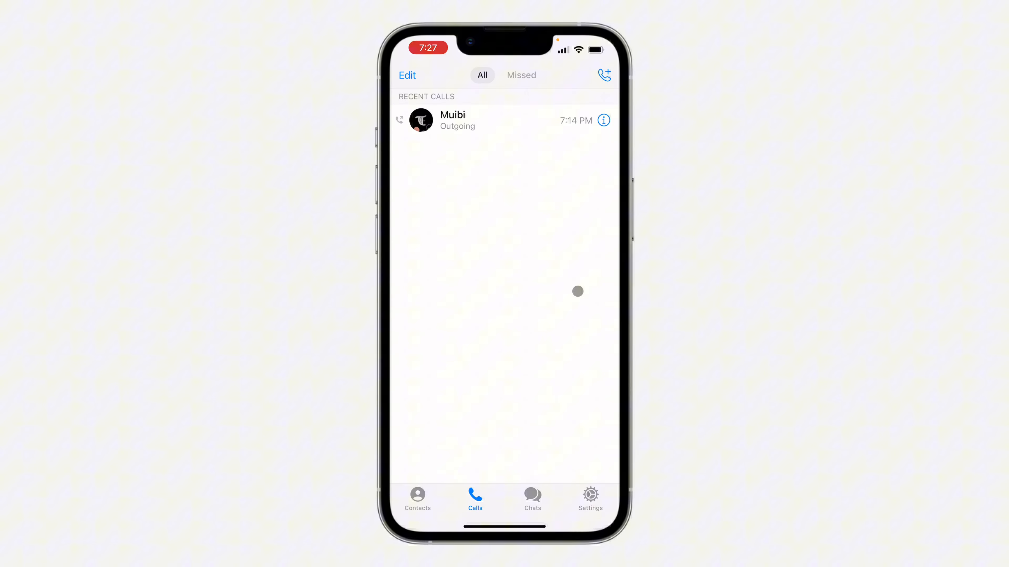
mouse_move(616, 323)
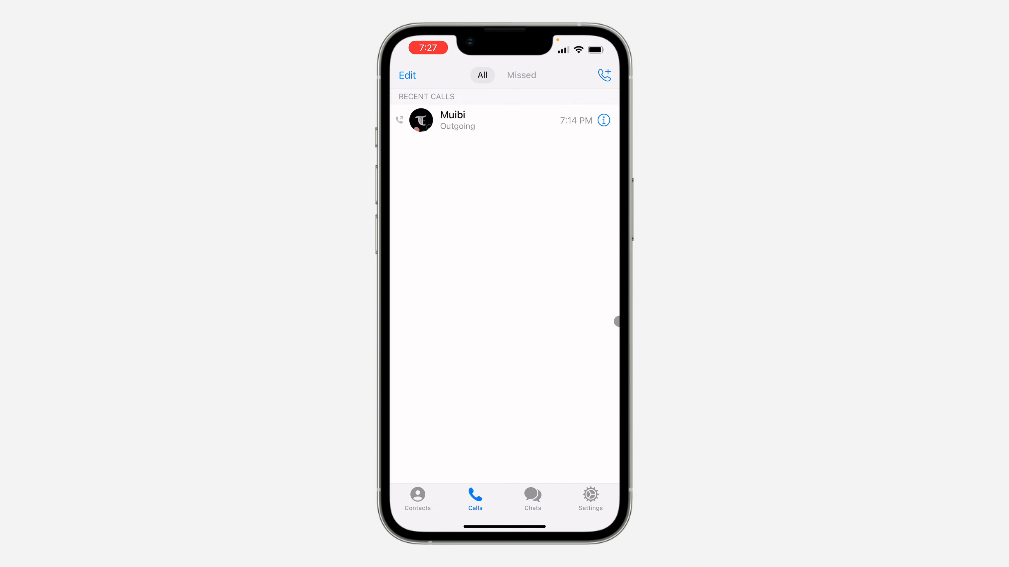